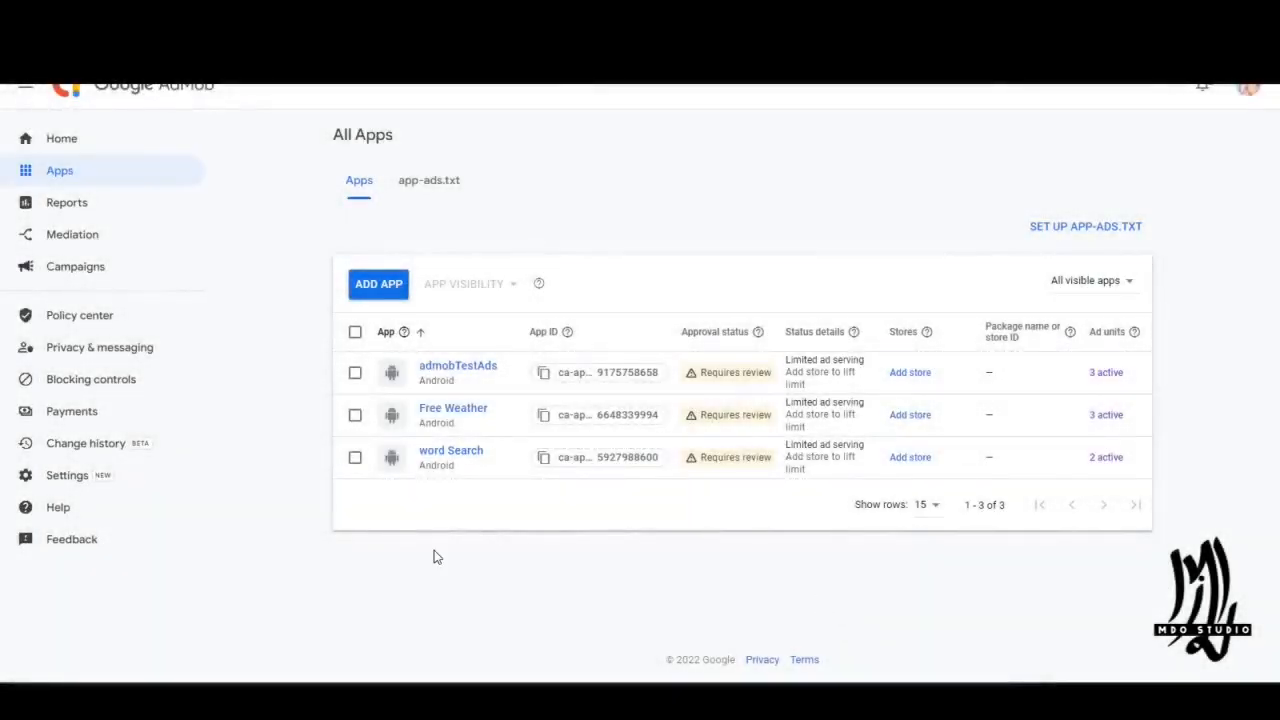
pyautogui.moveTo(457, 365)
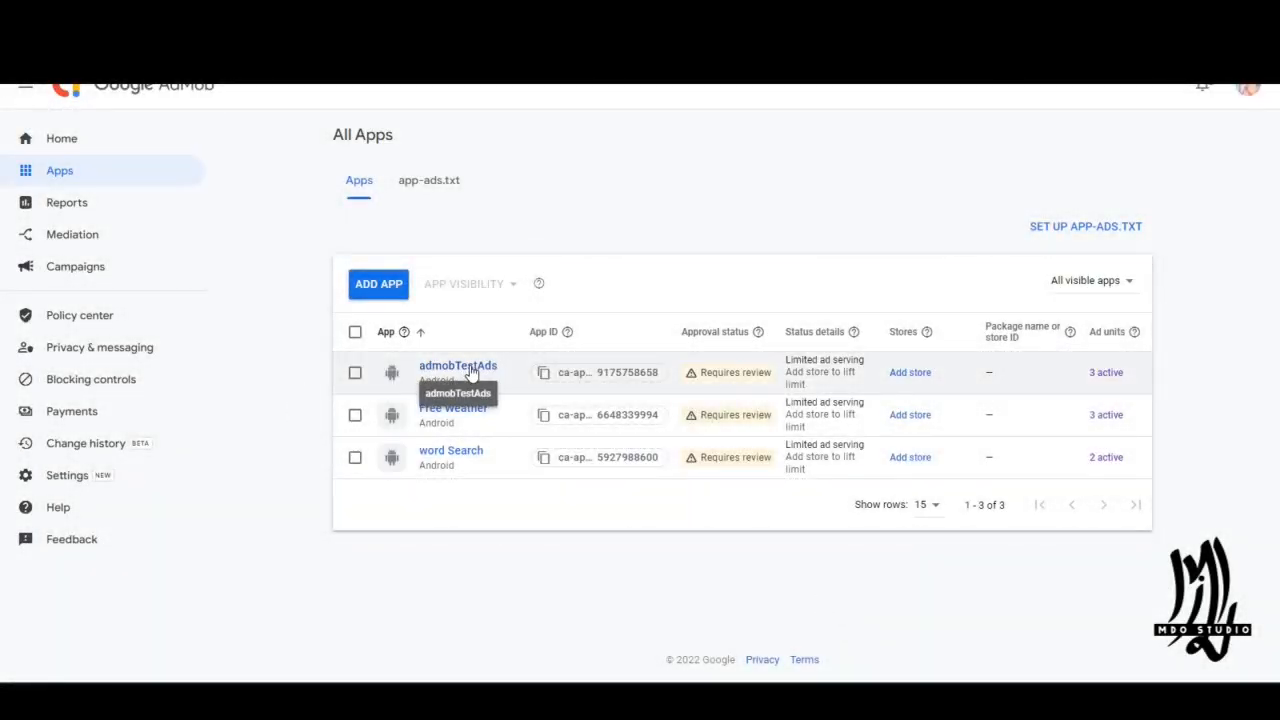
# - Open the admobTestAds app from the All Apps list
pyautogui.click(457, 366)
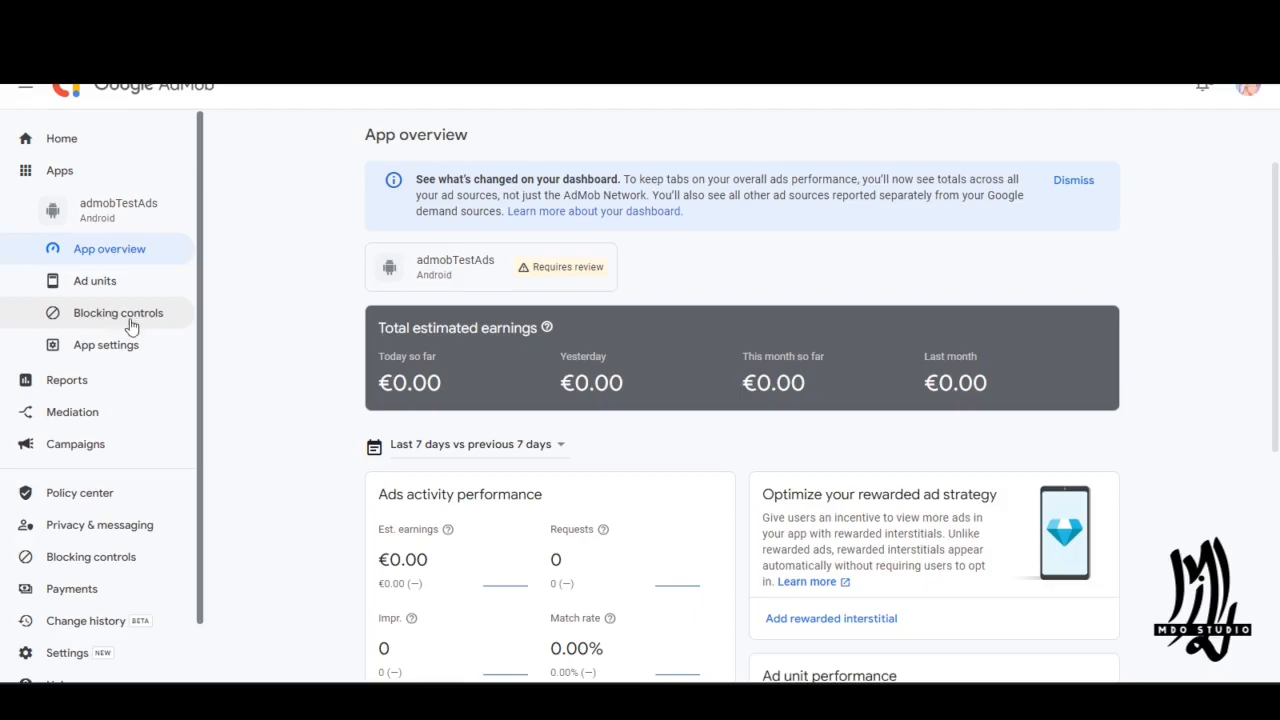
# - Go to the admobTestAds app's Blocking controls page
pyautogui.click(117, 312)
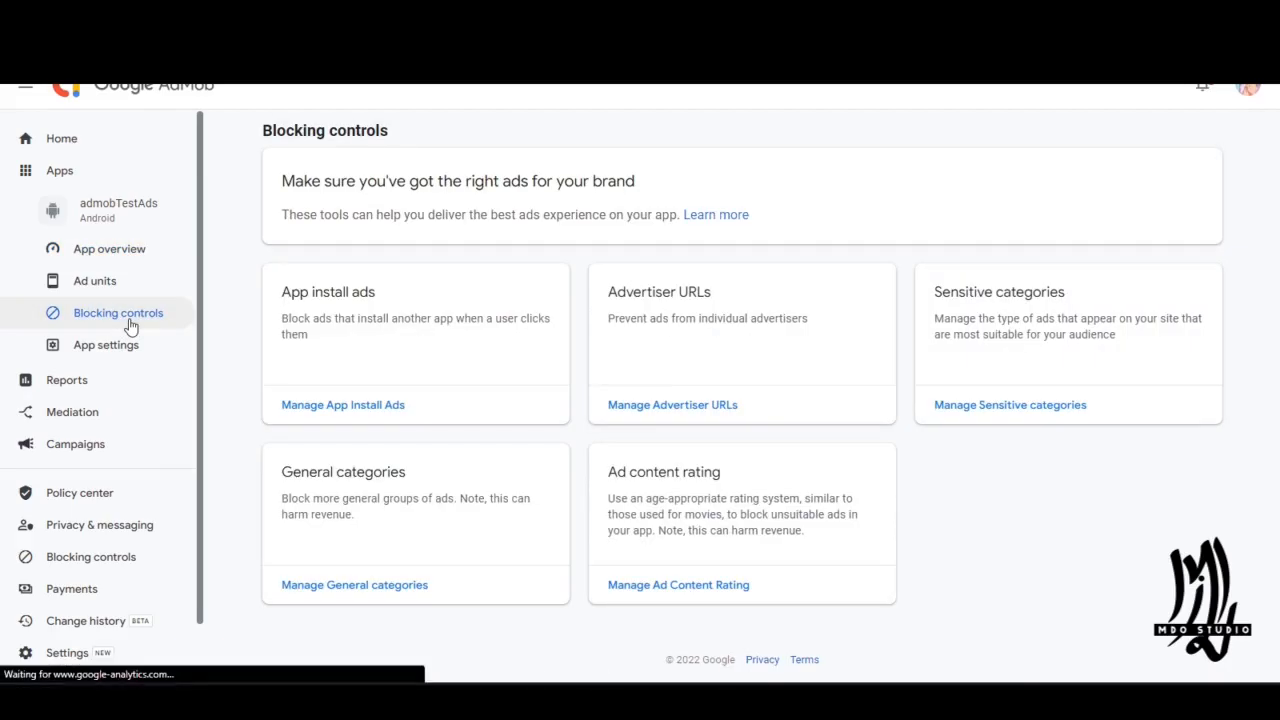
pyautogui.moveTo(447, 293)
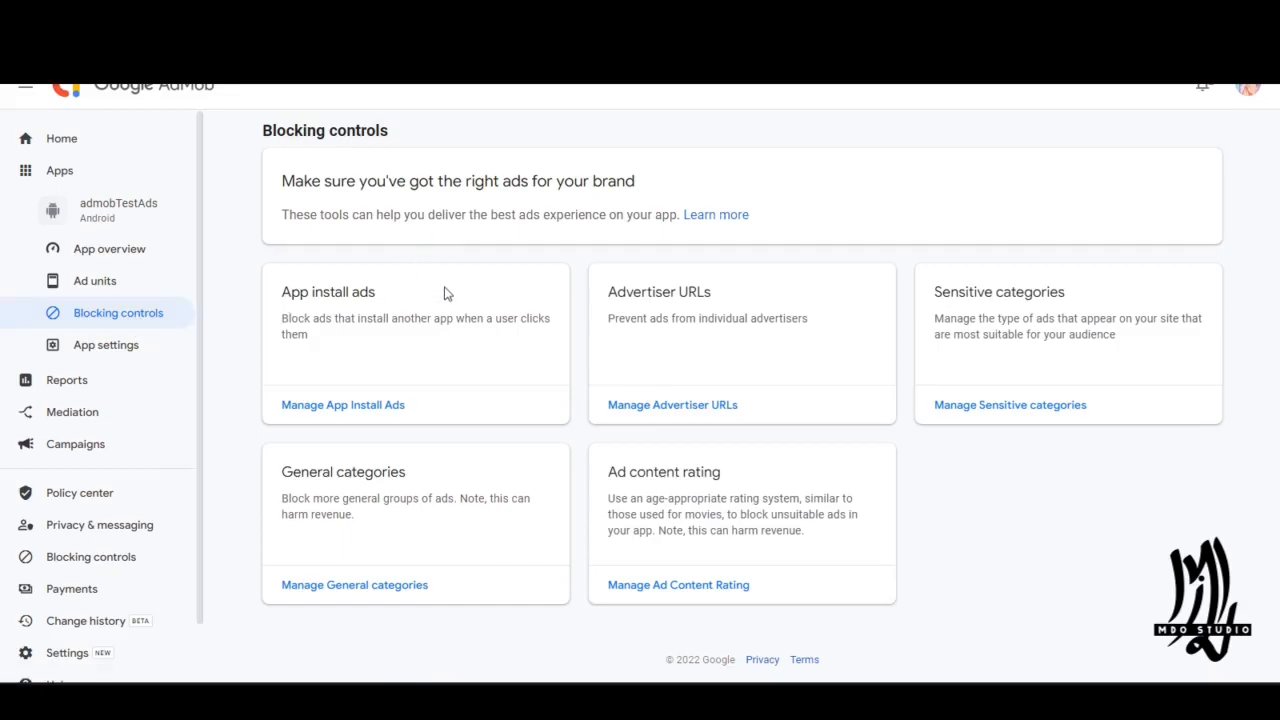
pyautogui.moveTo(1068, 410)
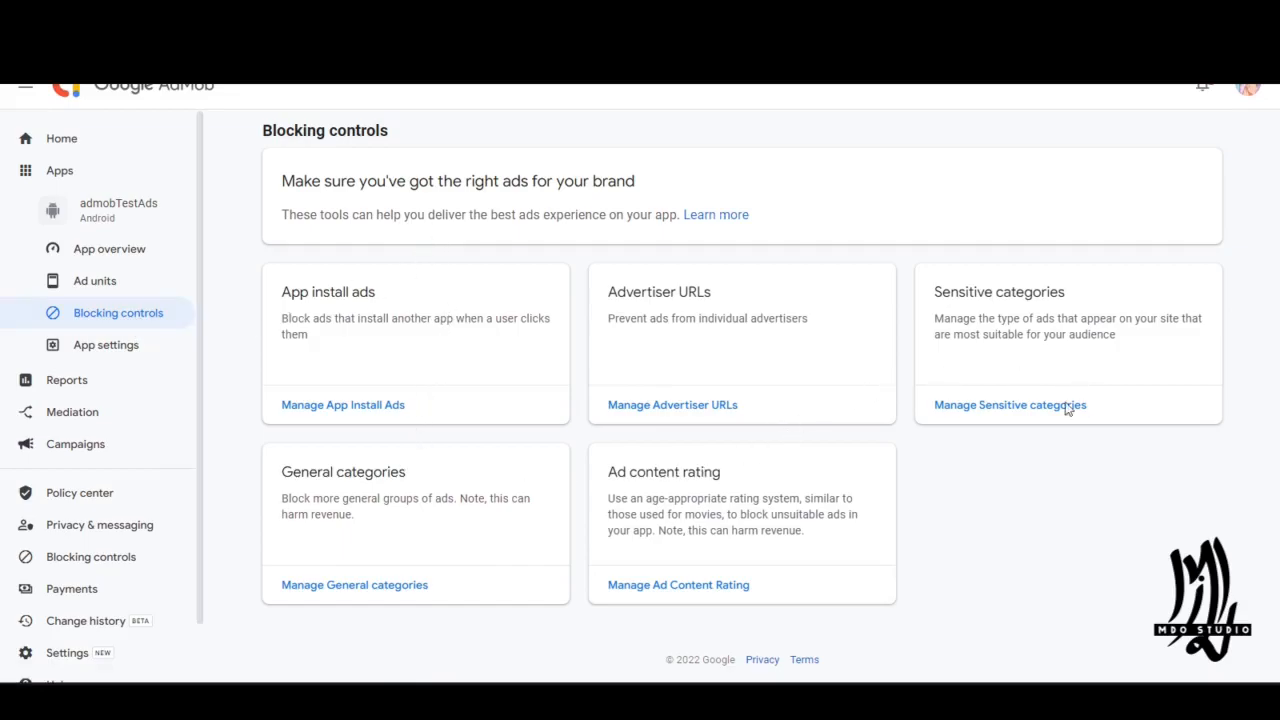
pyautogui.moveTo(1032, 408)
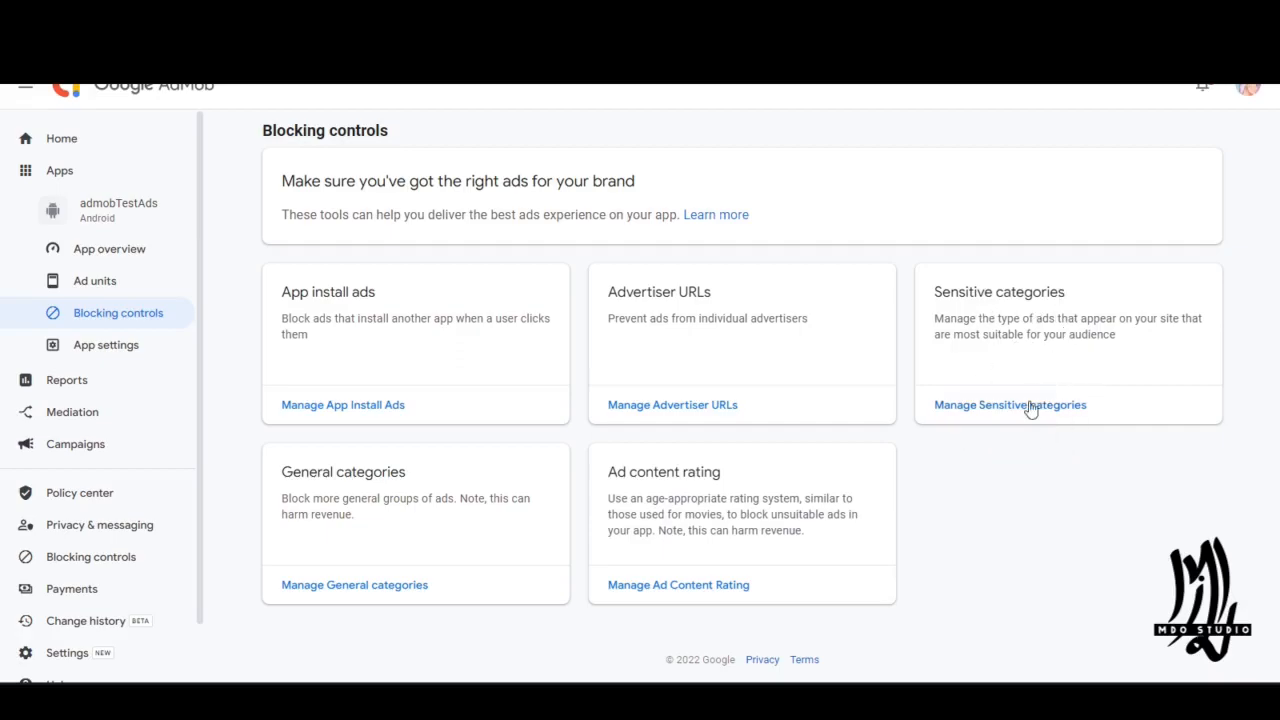
pyautogui.moveTo(1020, 412)
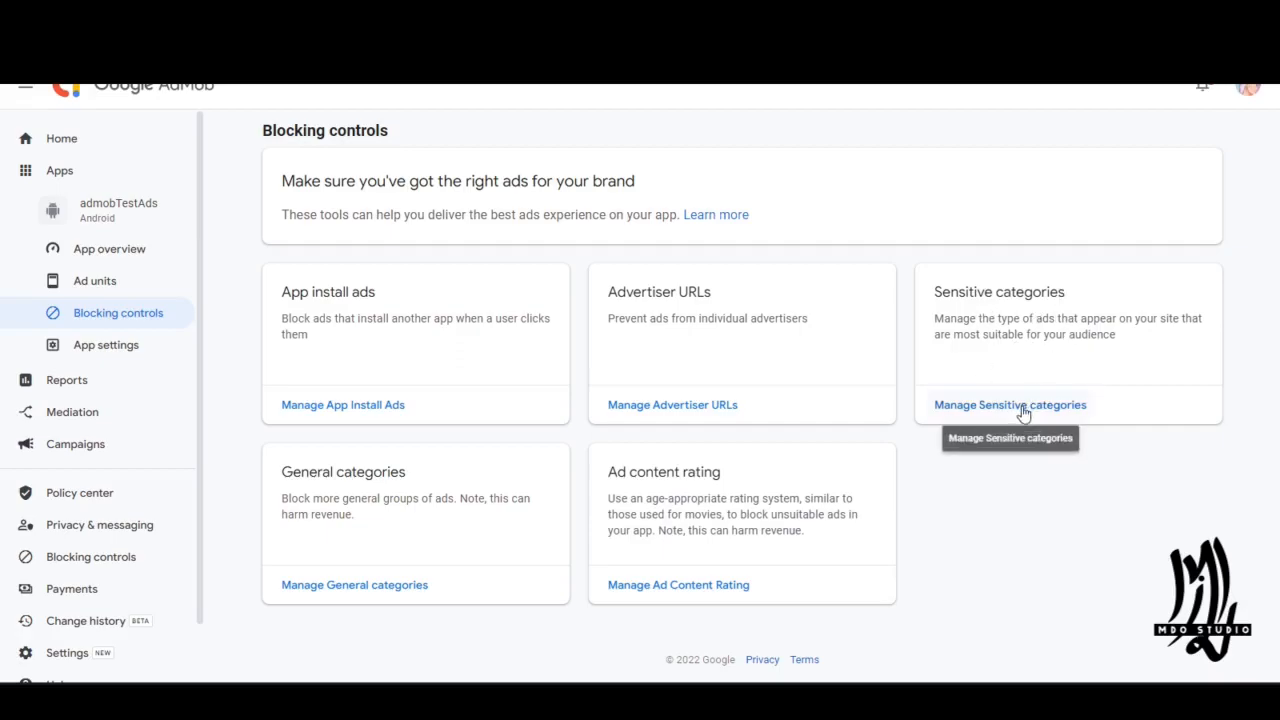
pyautogui.click(1009, 404)
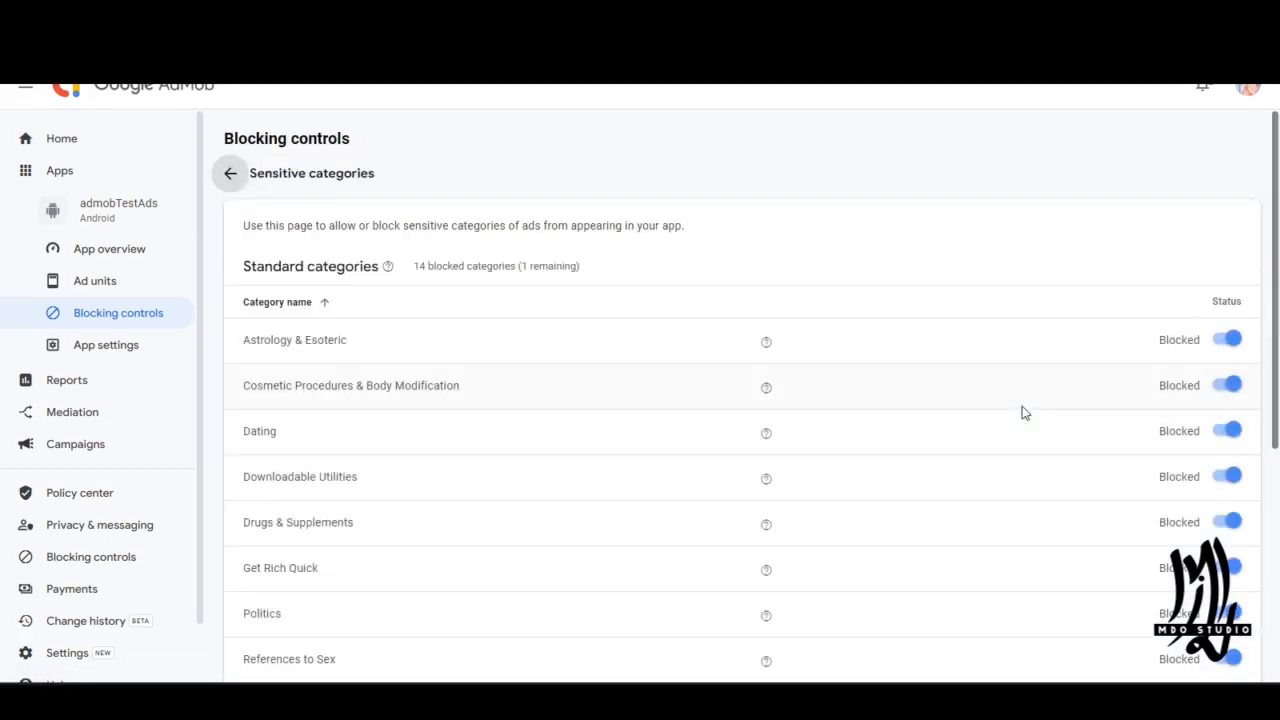
pyautogui.scroll(-3)
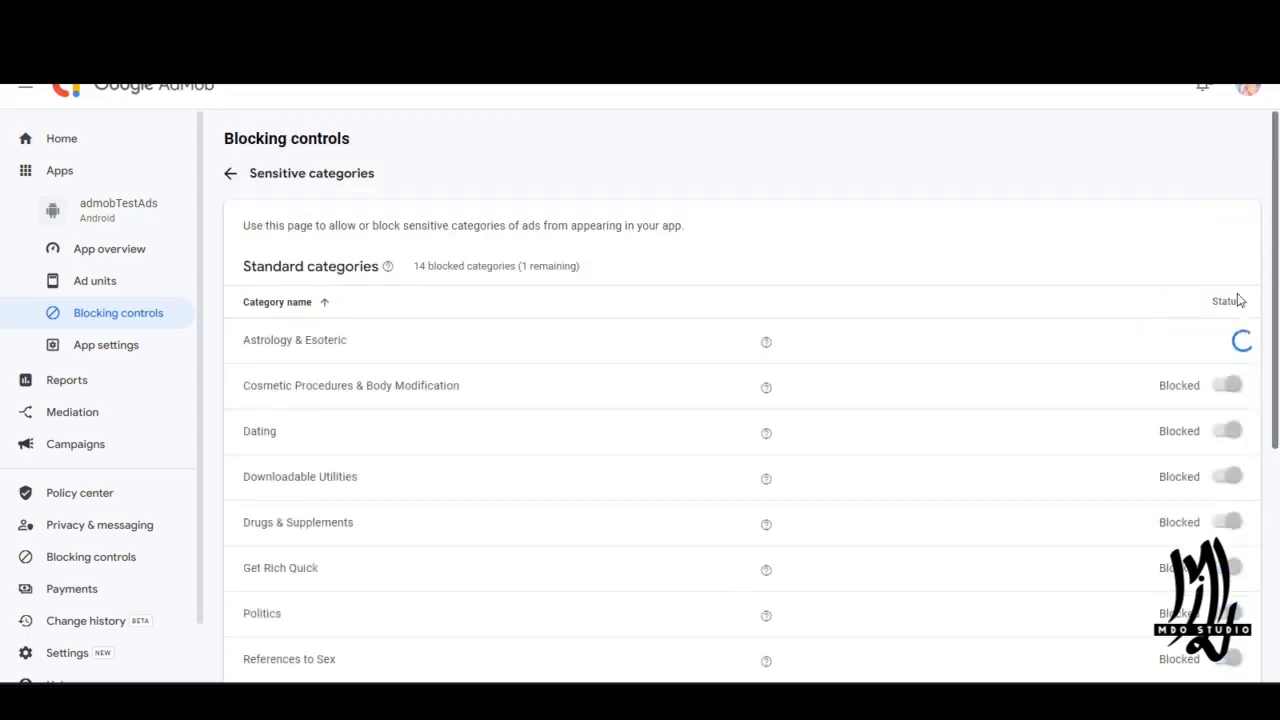
pyautogui.click(1226, 340)
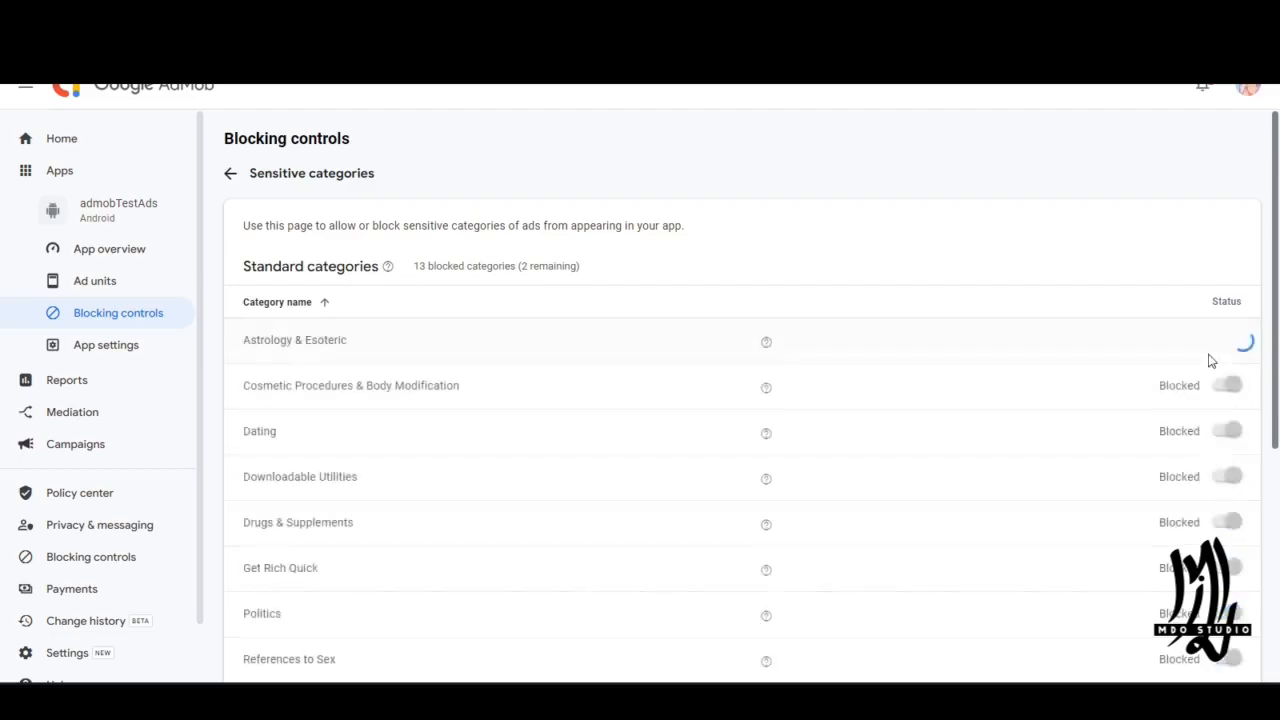
pyautogui.scroll(-3)
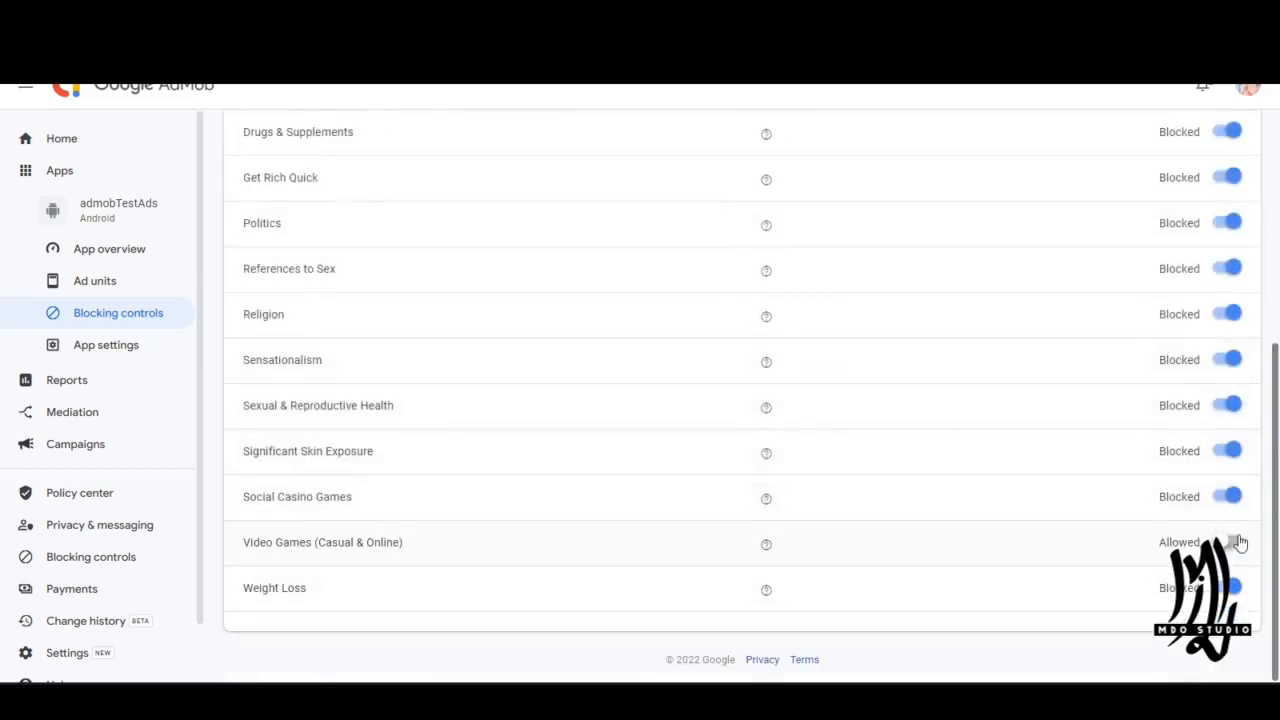
pyautogui.click(1228, 542)
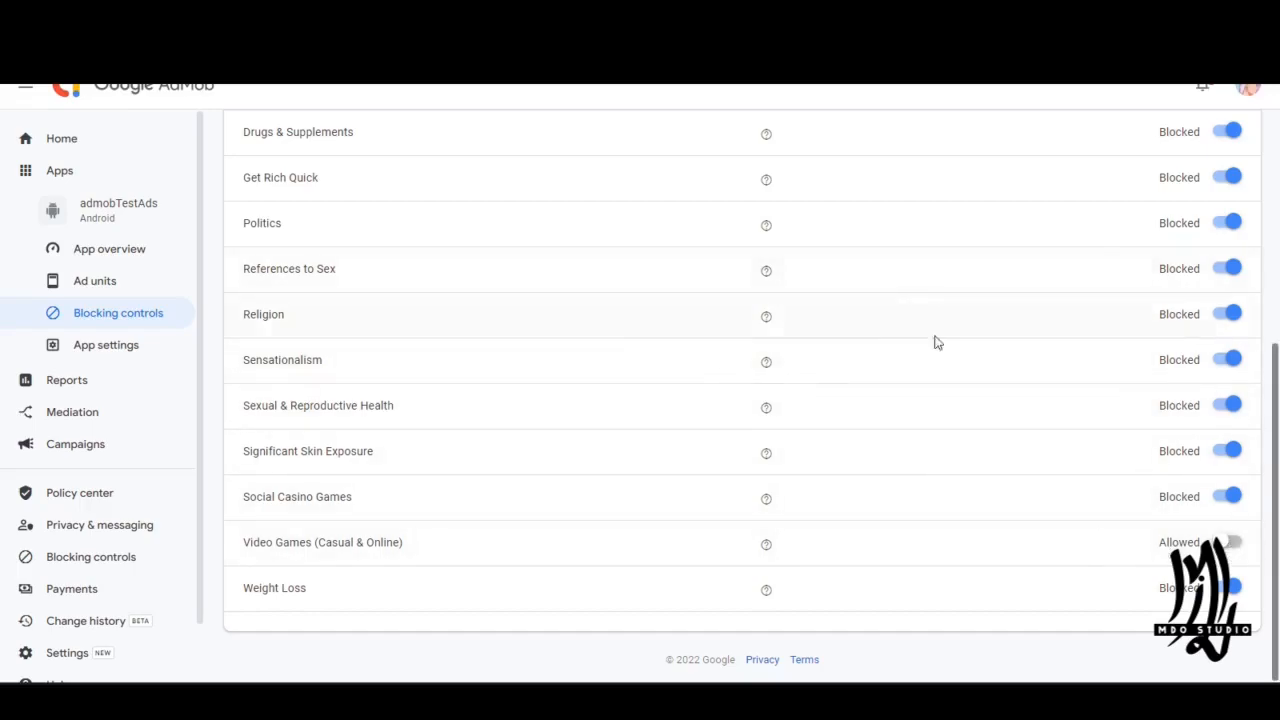
pyautogui.scroll(3)
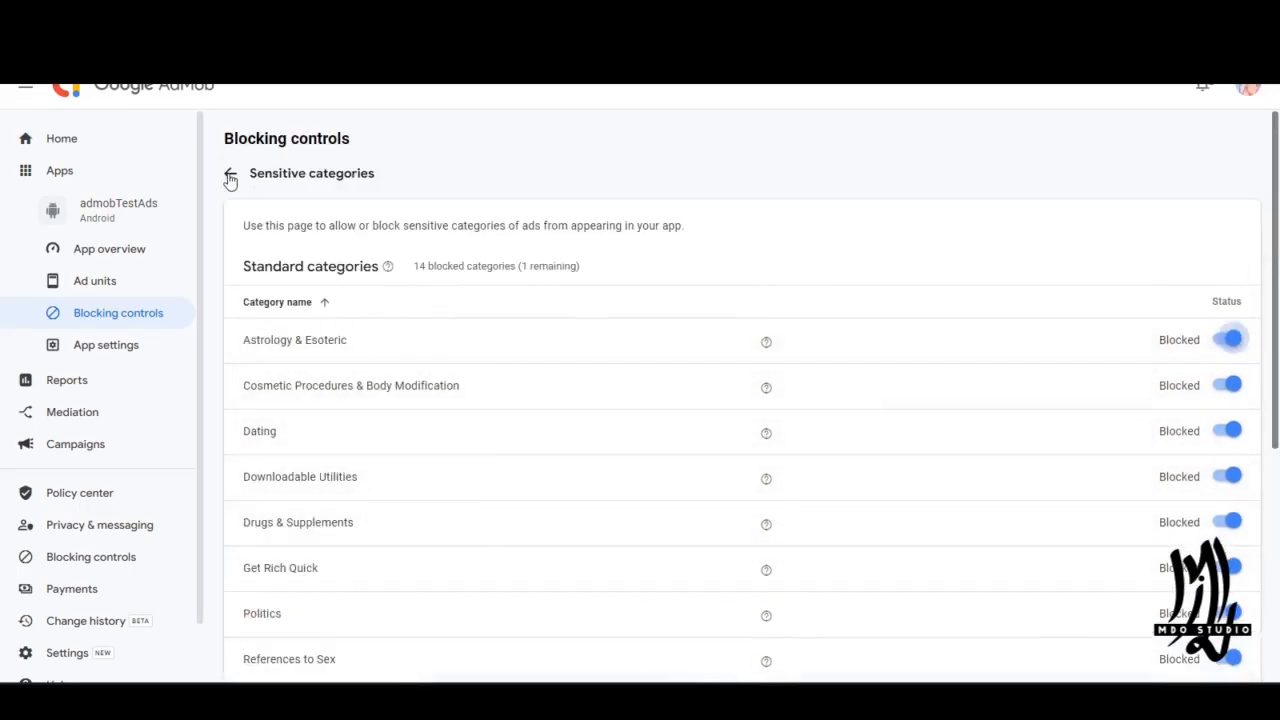
pyautogui.click(230, 177)
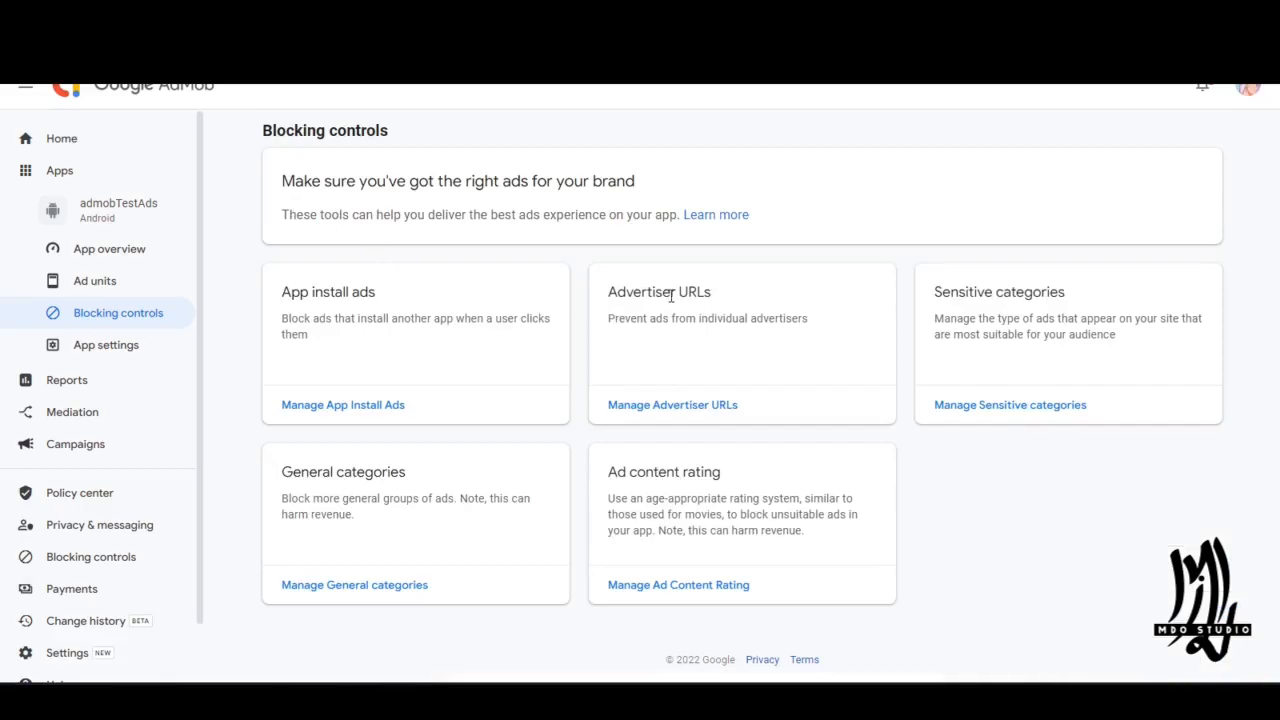
pyautogui.moveTo(480, 541)
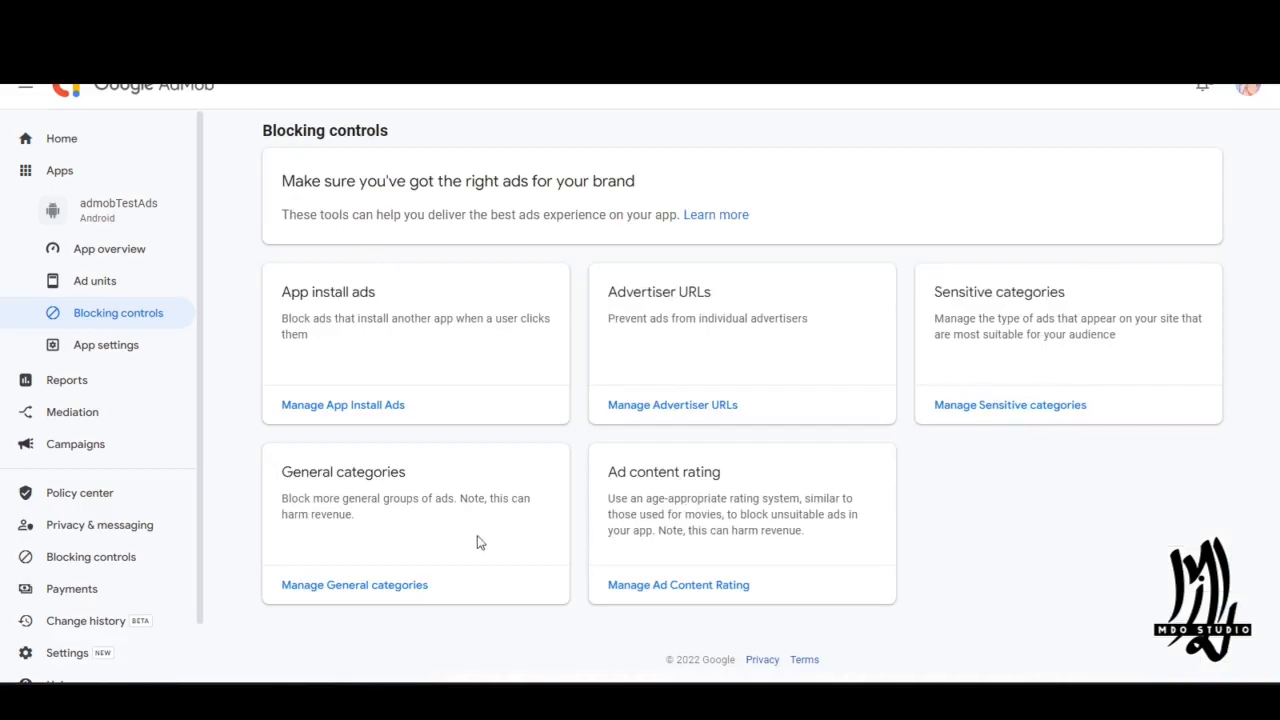
# - Open the General categories page and scroll through the 200 unblocked categories
pyautogui.click(354, 584)
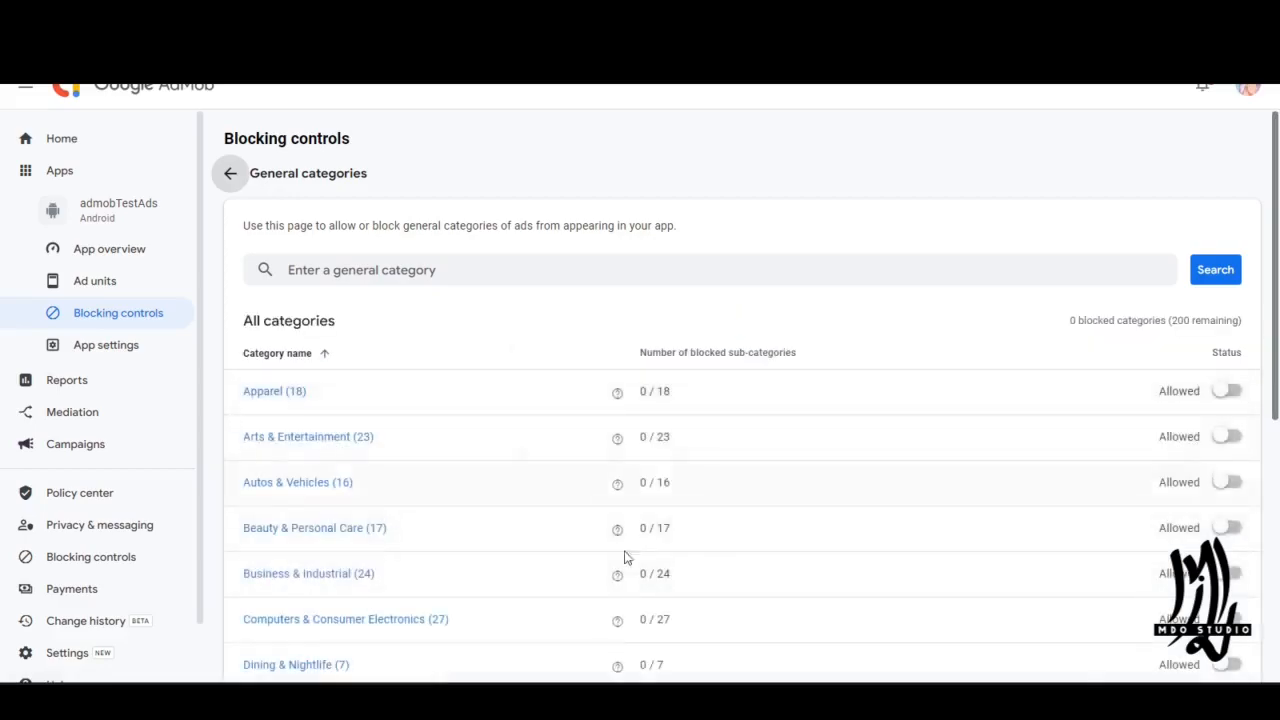
pyautogui.scroll(-3)
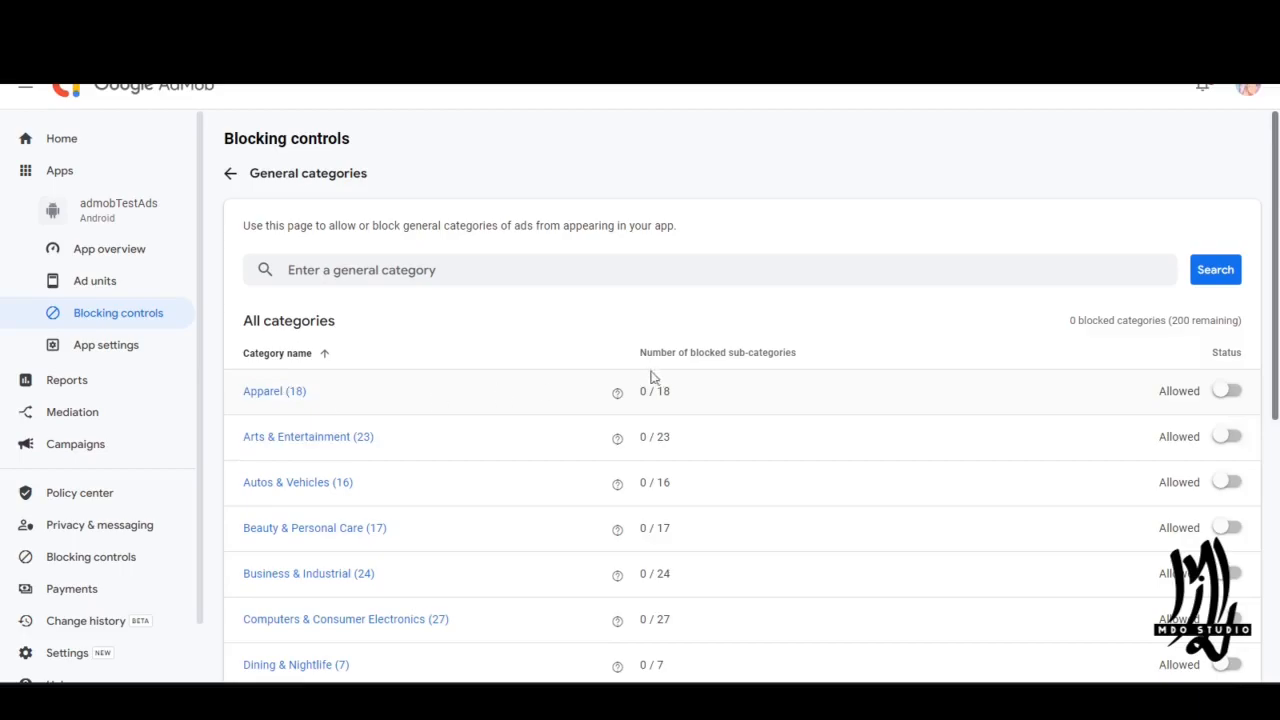
pyautogui.moveTo(617, 391)
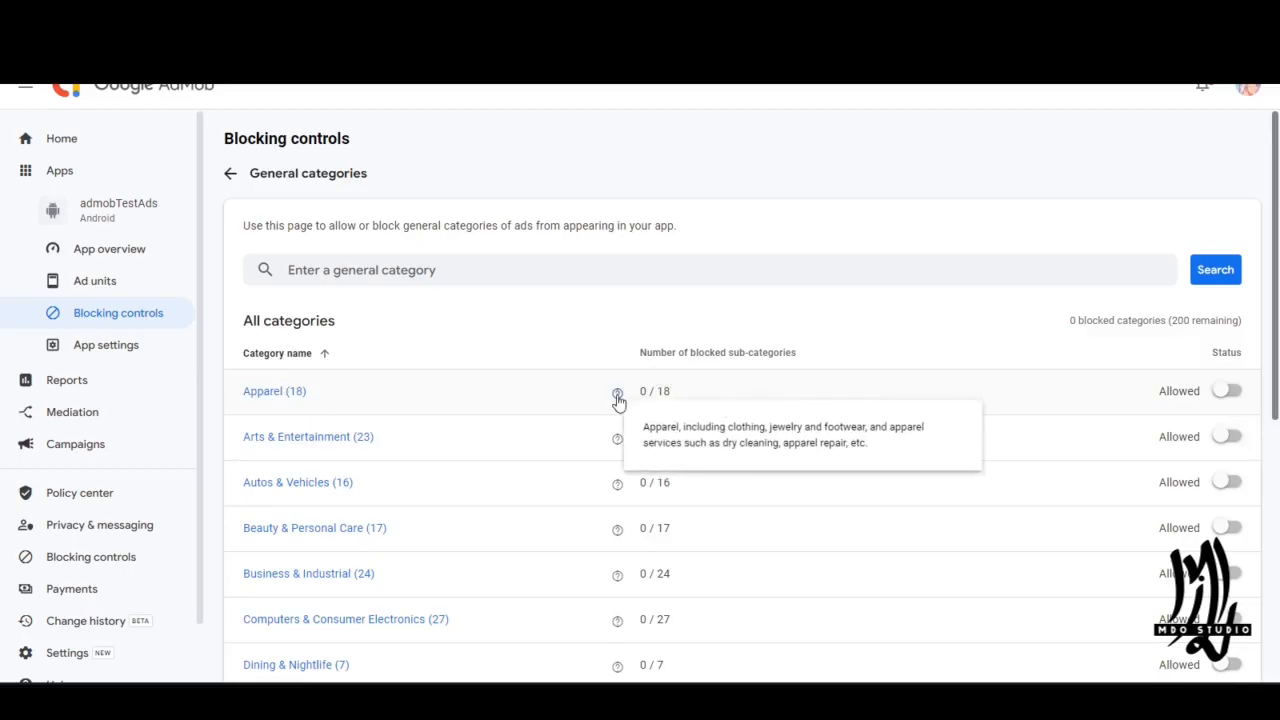
pyautogui.moveTo(731, 448)
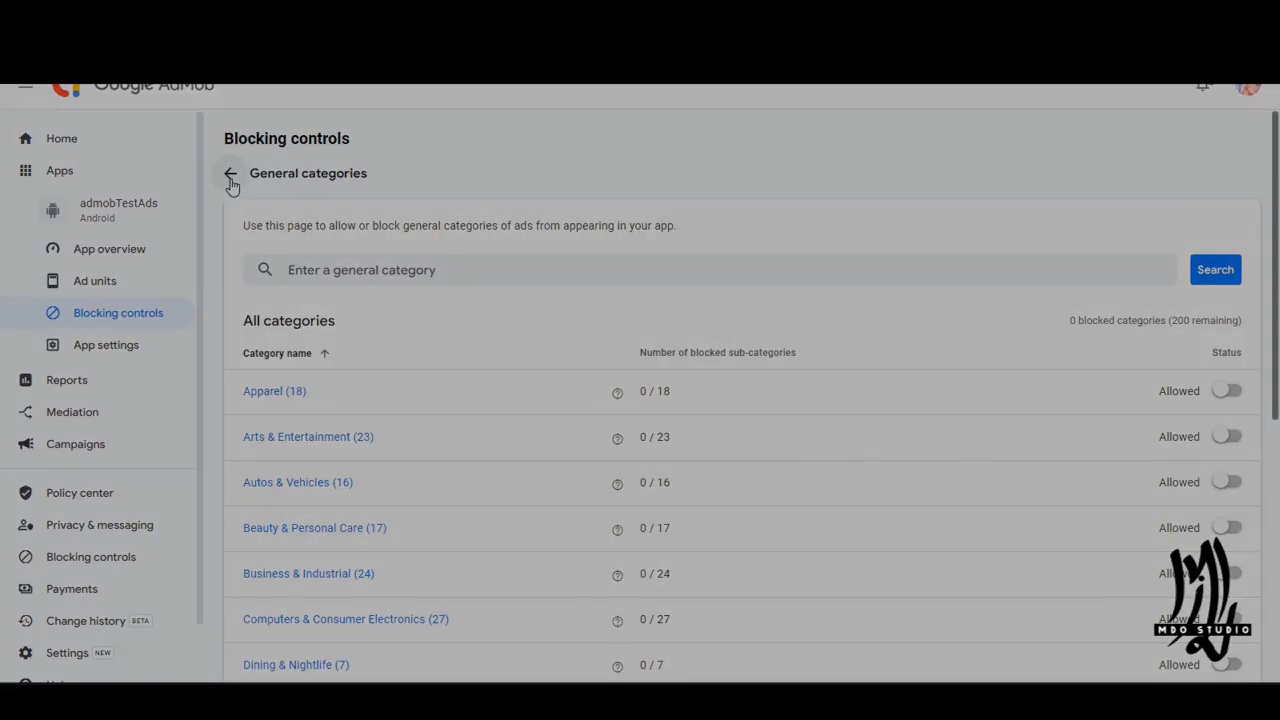
# - Go back from General categories to the Blocking controls overview
pyautogui.click(231, 175)
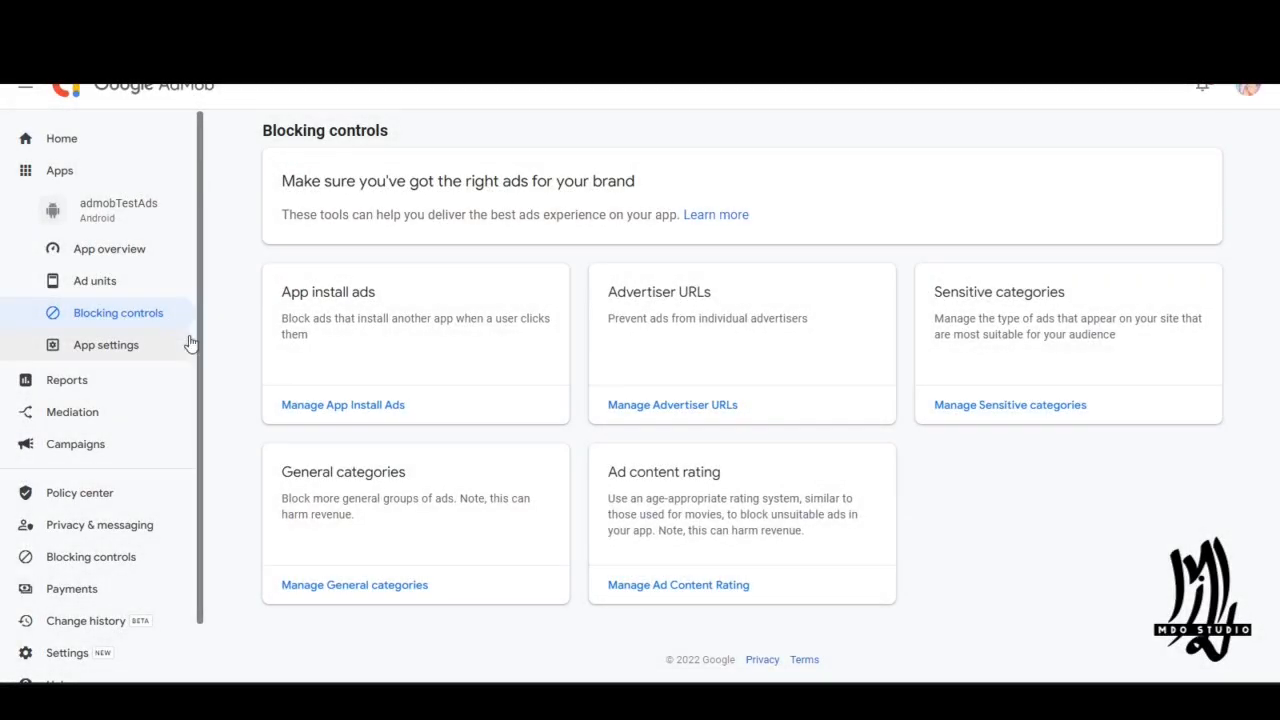
# - Turn off Match account-level setting on the Ad content rating page
pyautogui.click(678, 584)
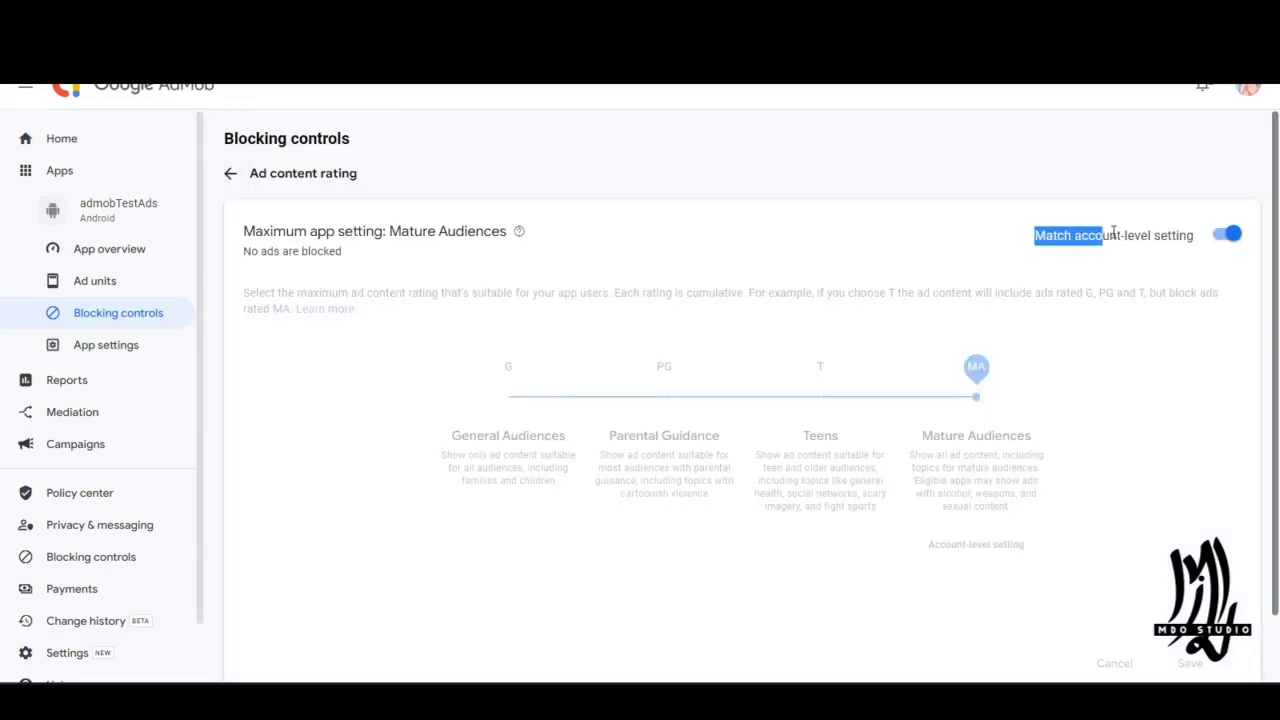
pyautogui.click(1226, 234)
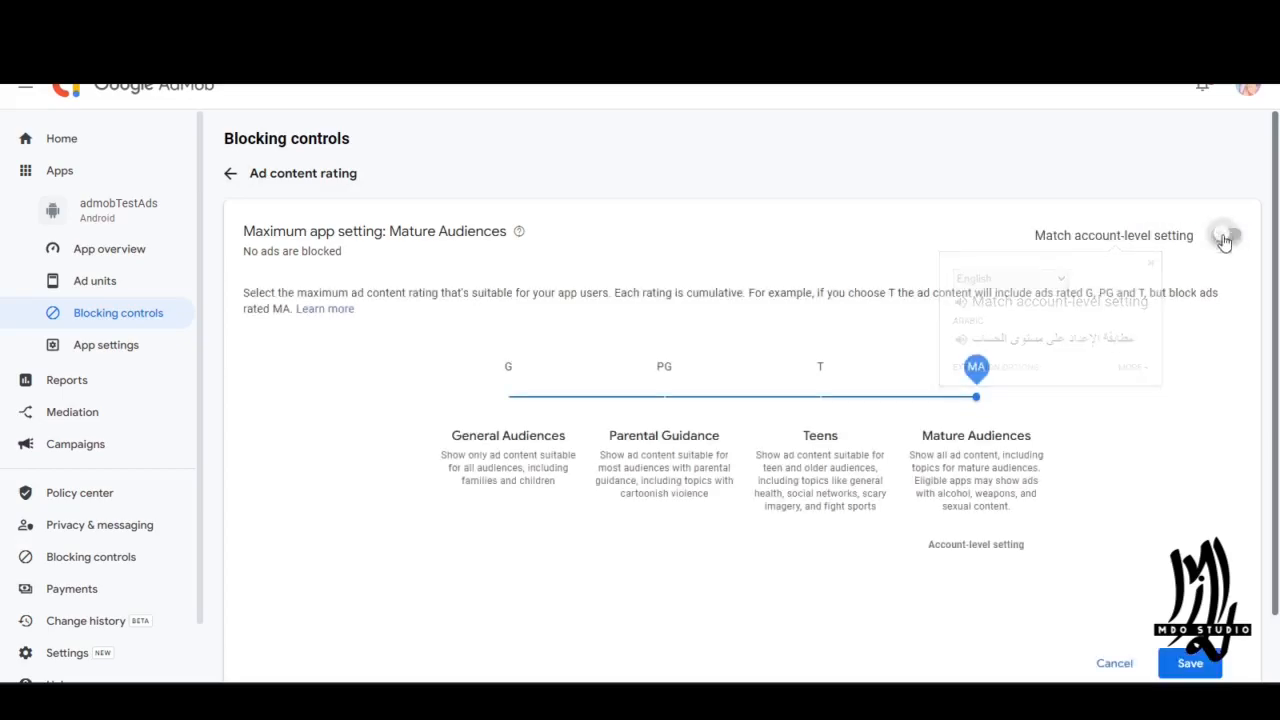